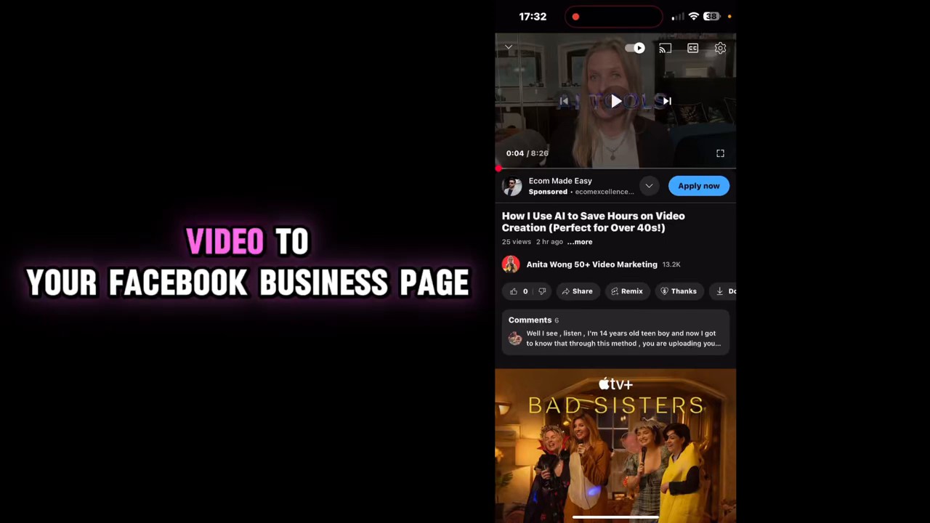
Step: Like the AI video-creation video, raising its like count to one
left_click(512, 290)
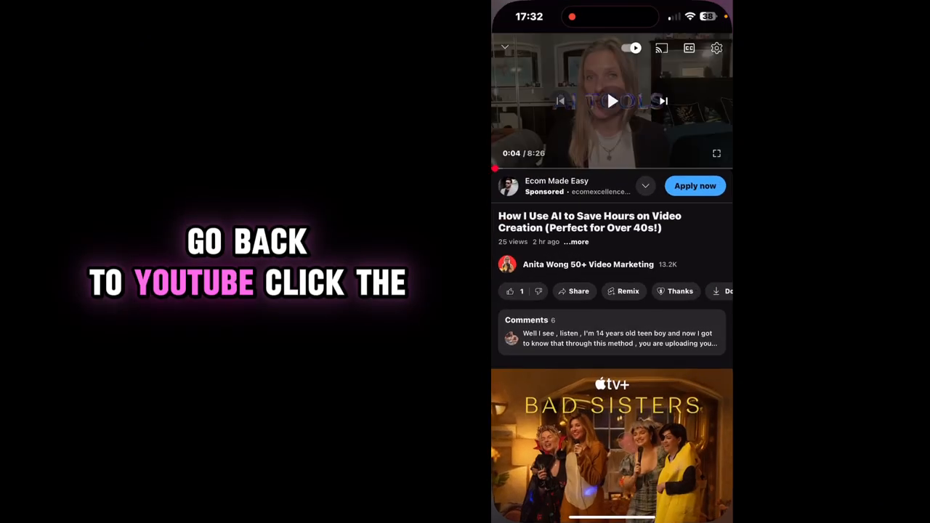
Step: Share the YouTube video's link into a new Facebook post draft
left_click(574, 292)
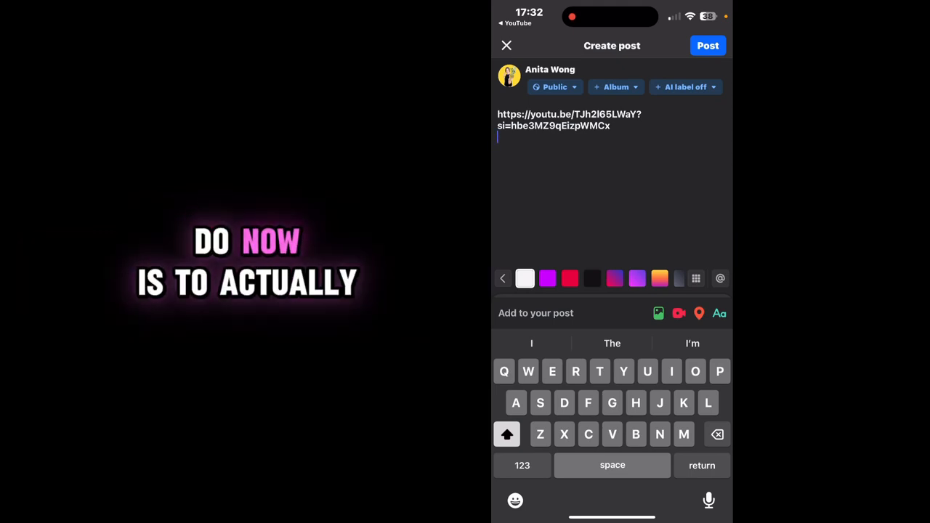
Step: Load the link's thumbnail preview and add a line break for the caption
key("return")
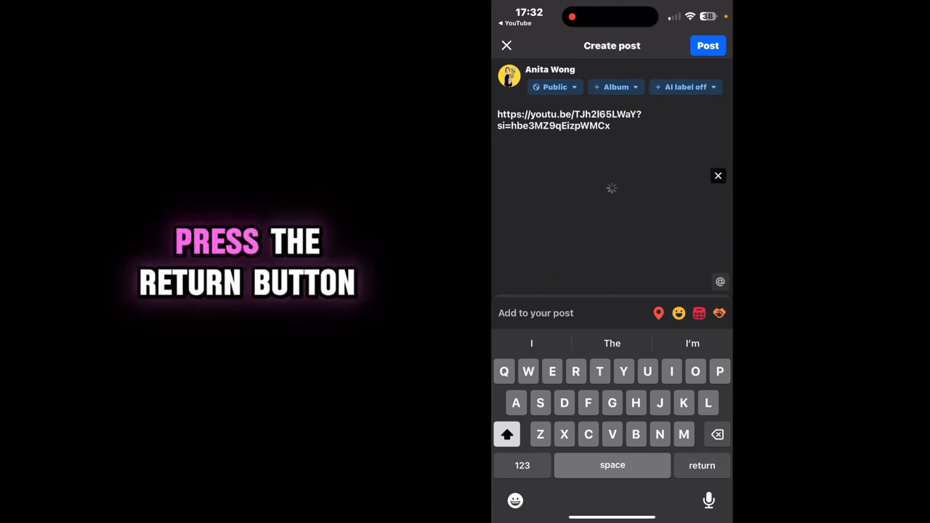
key("return")
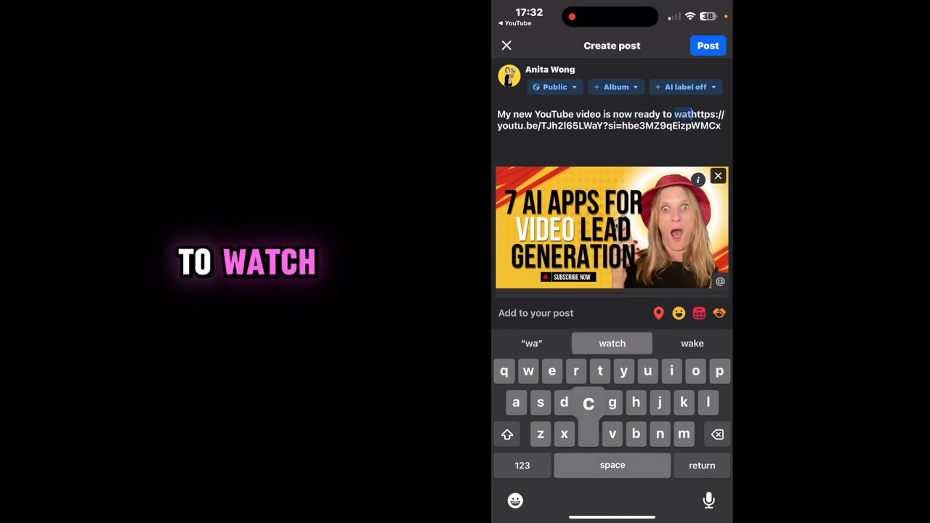
Step: Finish the caption with 'watch' and add the #AI hashtag from suggestions
left_click(612, 344)
type("#")
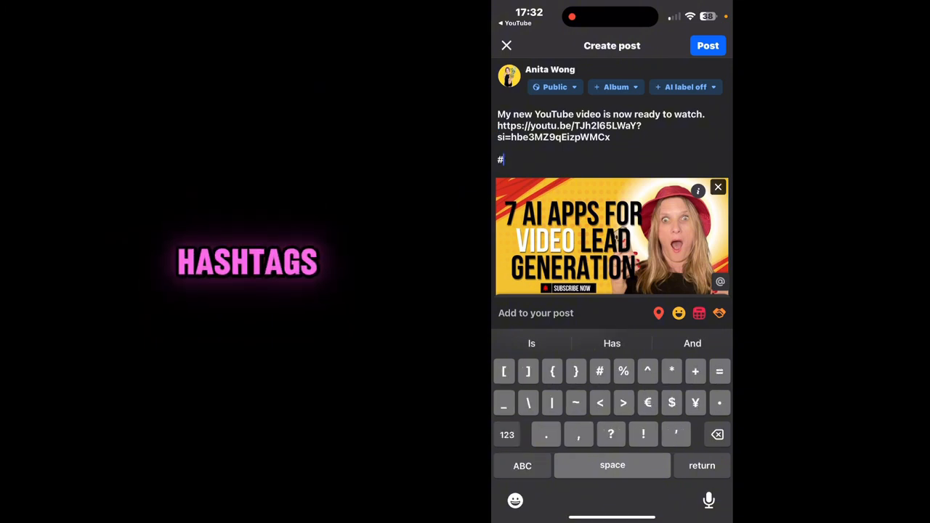
type("ai")
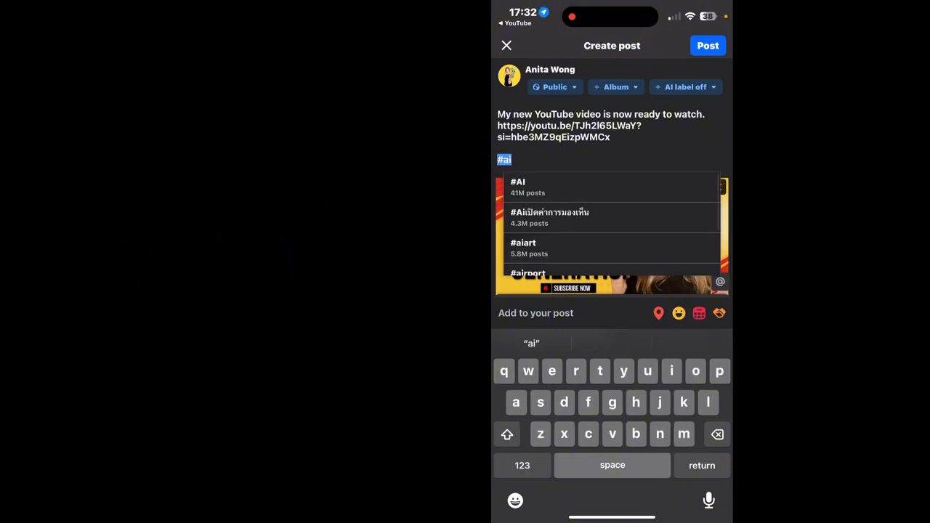
left_click(518, 185)
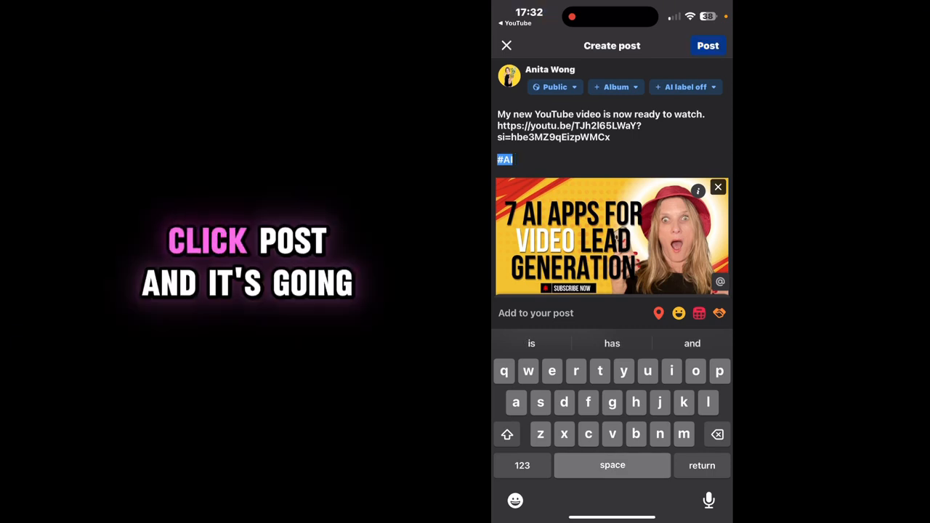
Step: Post the draft and scroll to view it as the latest featured post
left_click(708, 45)
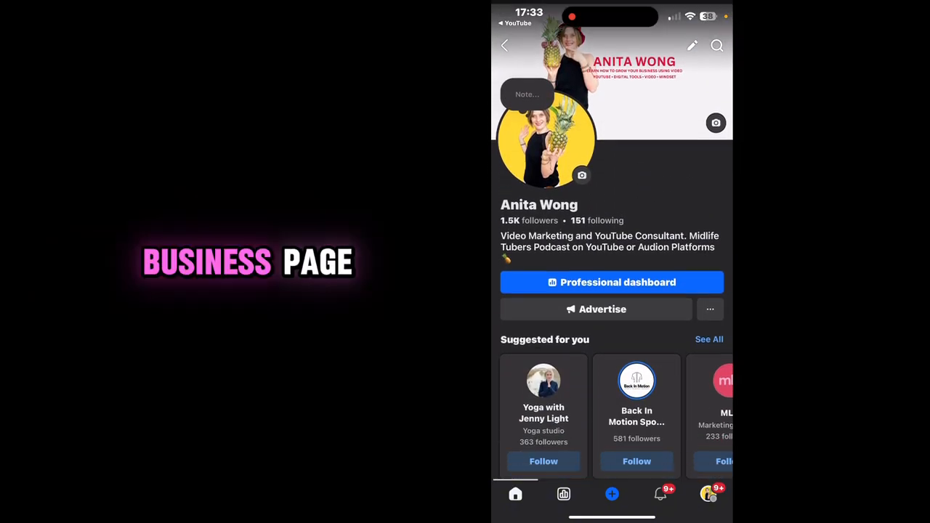
scroll("down", 3)
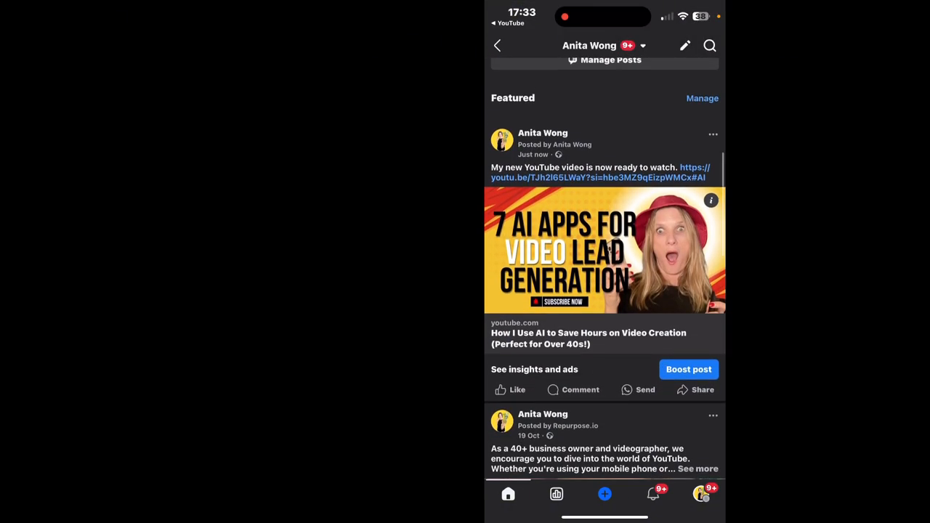